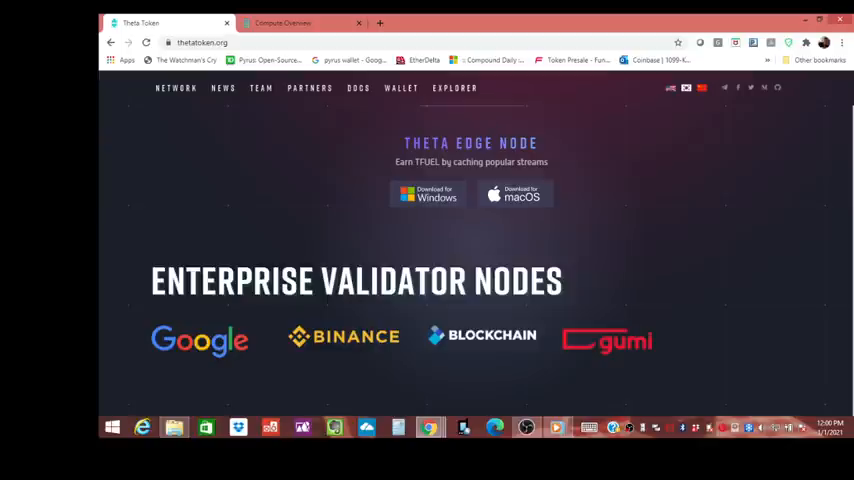
# Step: Scroll up the thetatoken.org homepage toward the DOCS link in the top navigation
pyautogui.scroll(3)
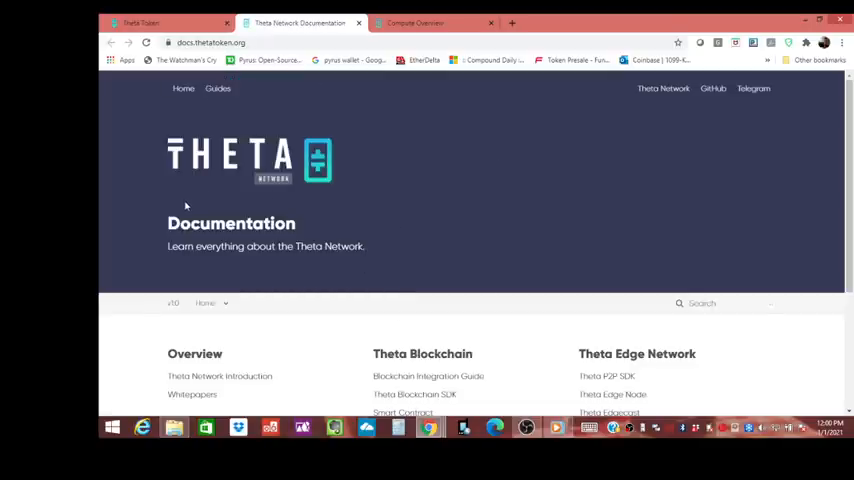
# Step: Open 'Theta Edge Compute' from the Theta Edge Network column of the docs homepage
pyautogui.scroll(-3)
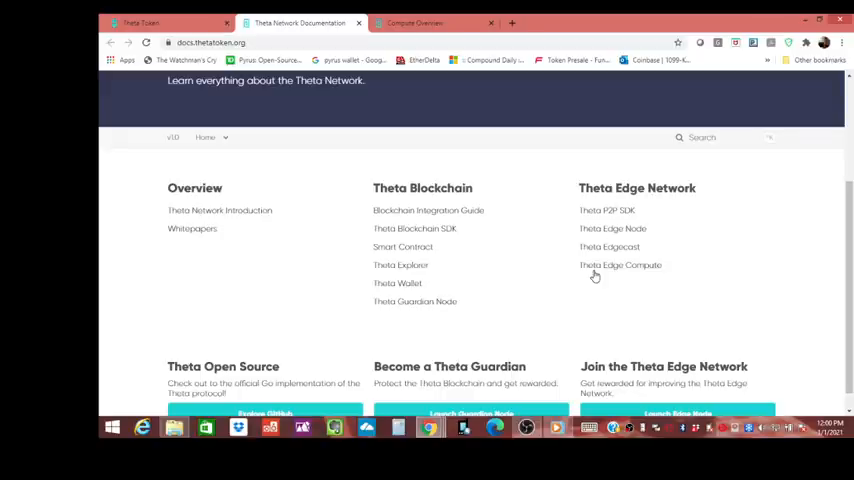
pyautogui.moveTo(620, 265)
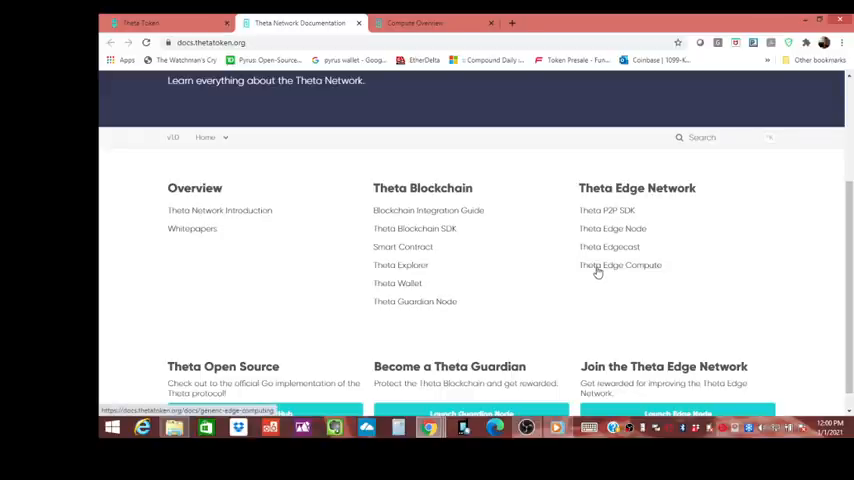
pyautogui.click(620, 265)
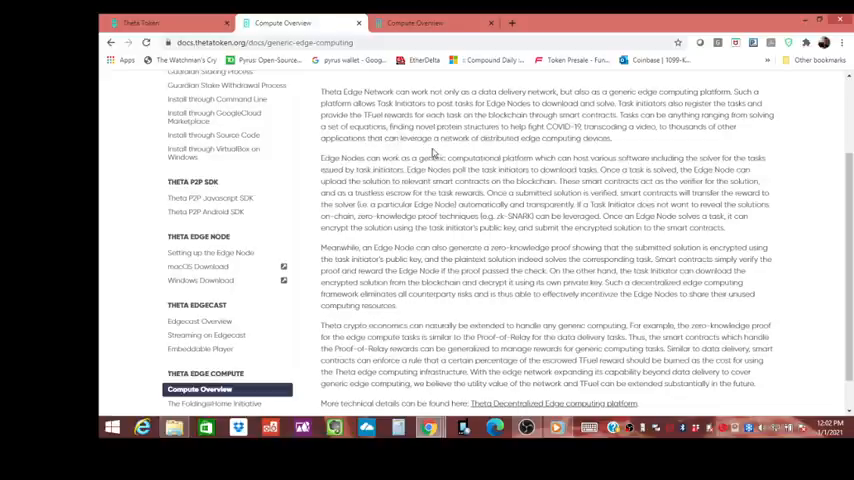
pyautogui.moveTo(510, 154)
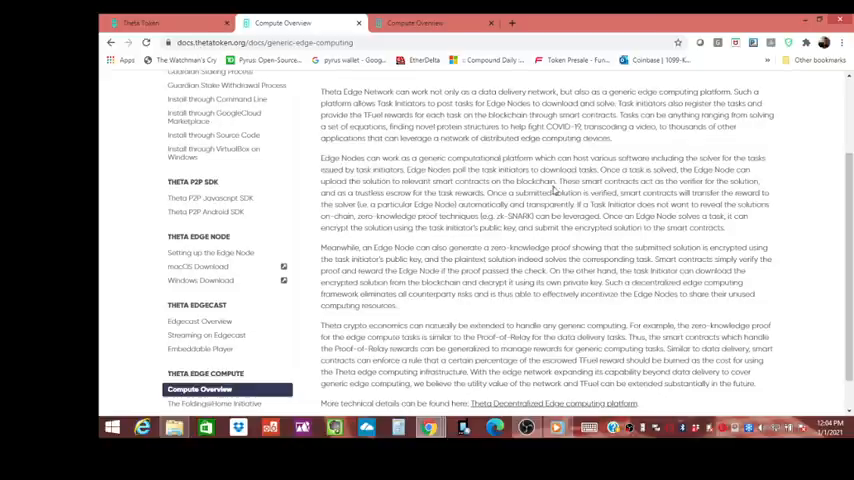
pyautogui.moveTo(570, 190)
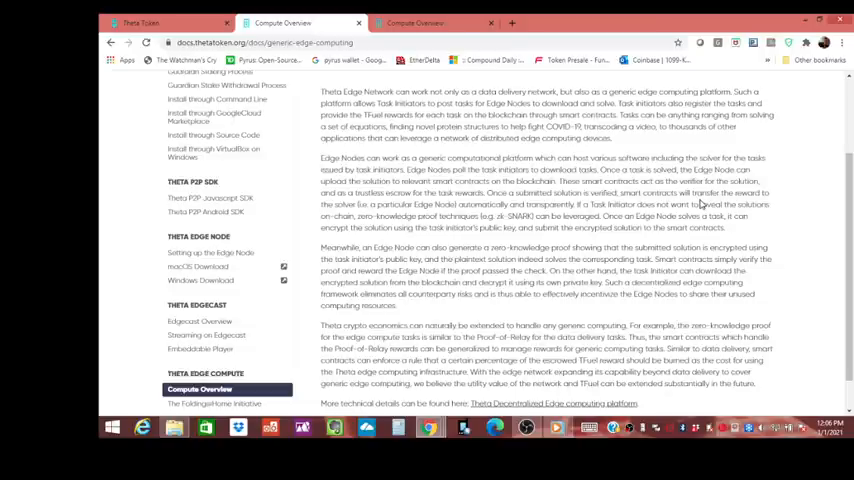
pyautogui.moveTo(384, 224)
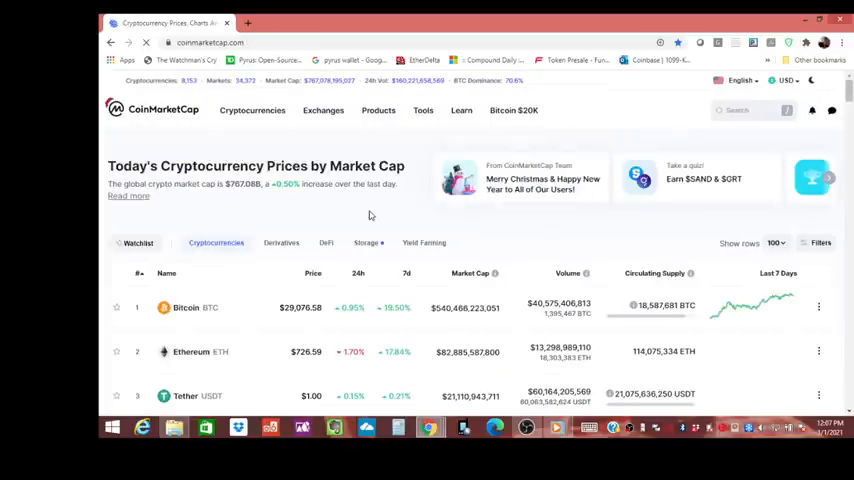
# Step: Scroll the ranking past Stellar, Monero and EOS to THETA at rank #17
pyautogui.scroll(-3)
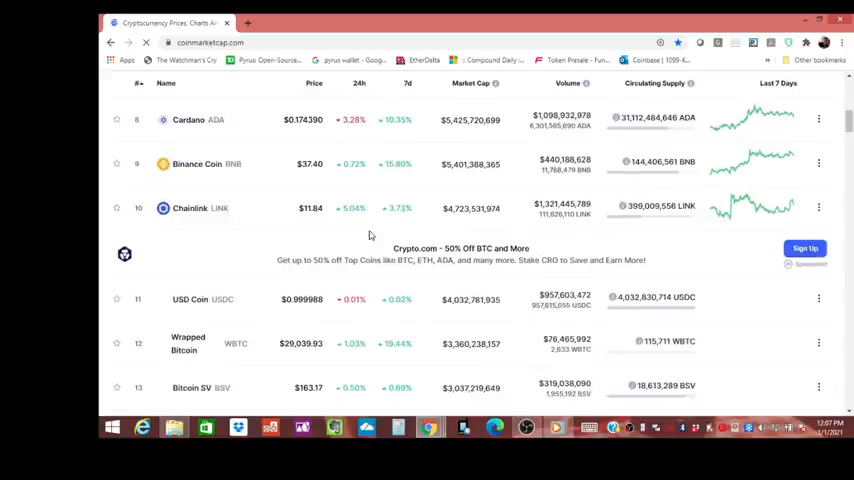
pyautogui.scroll(-3)
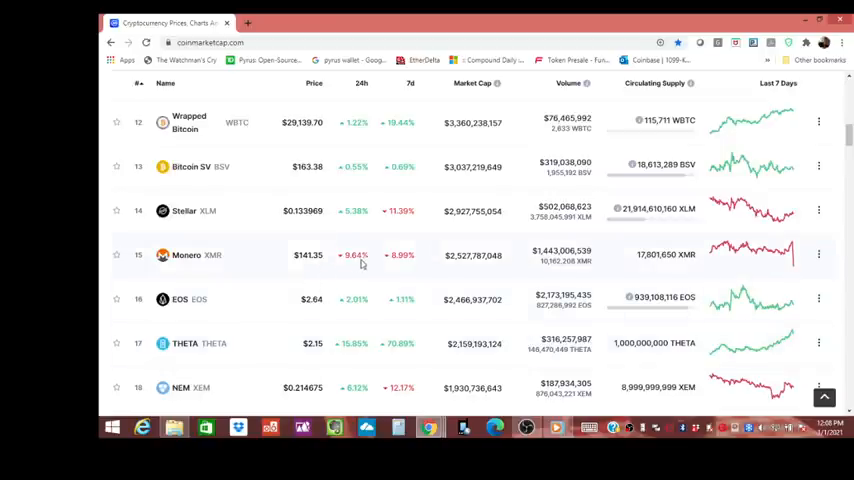
pyautogui.moveTo(336, 311)
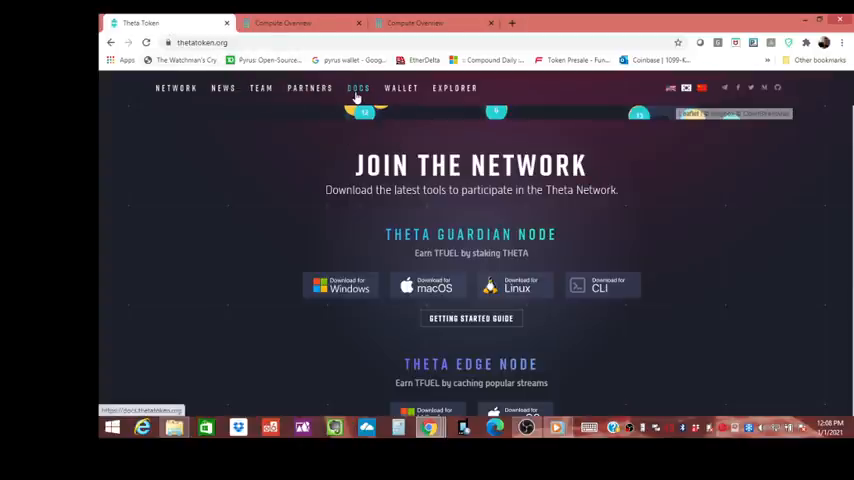
pyautogui.moveTo(432, 143)
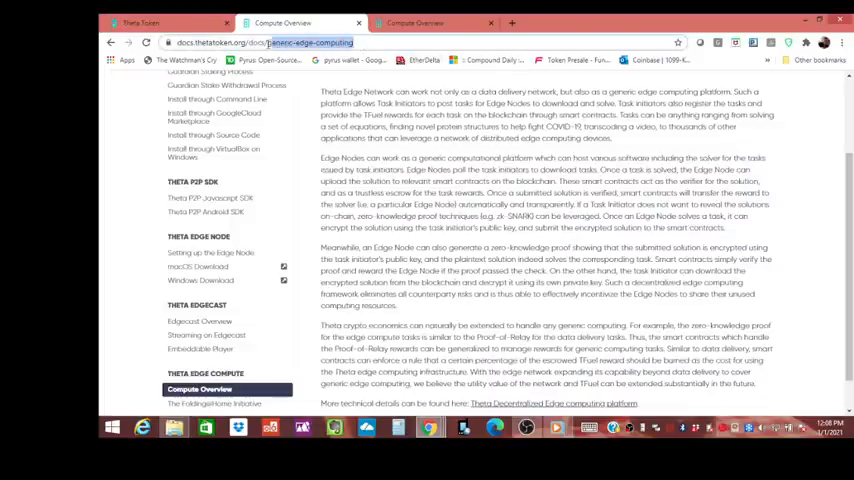
# Step: Bring up the copy menu on the Compute Overview page's address bar URL
pyautogui.rightClick(270, 42)
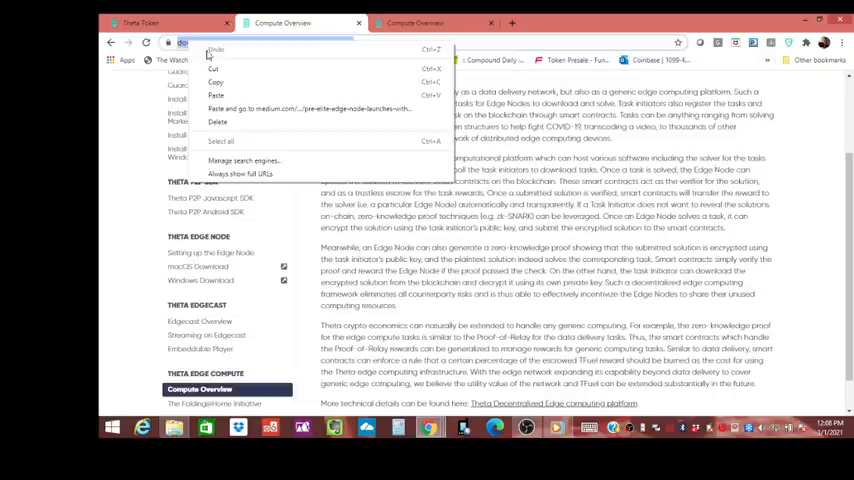